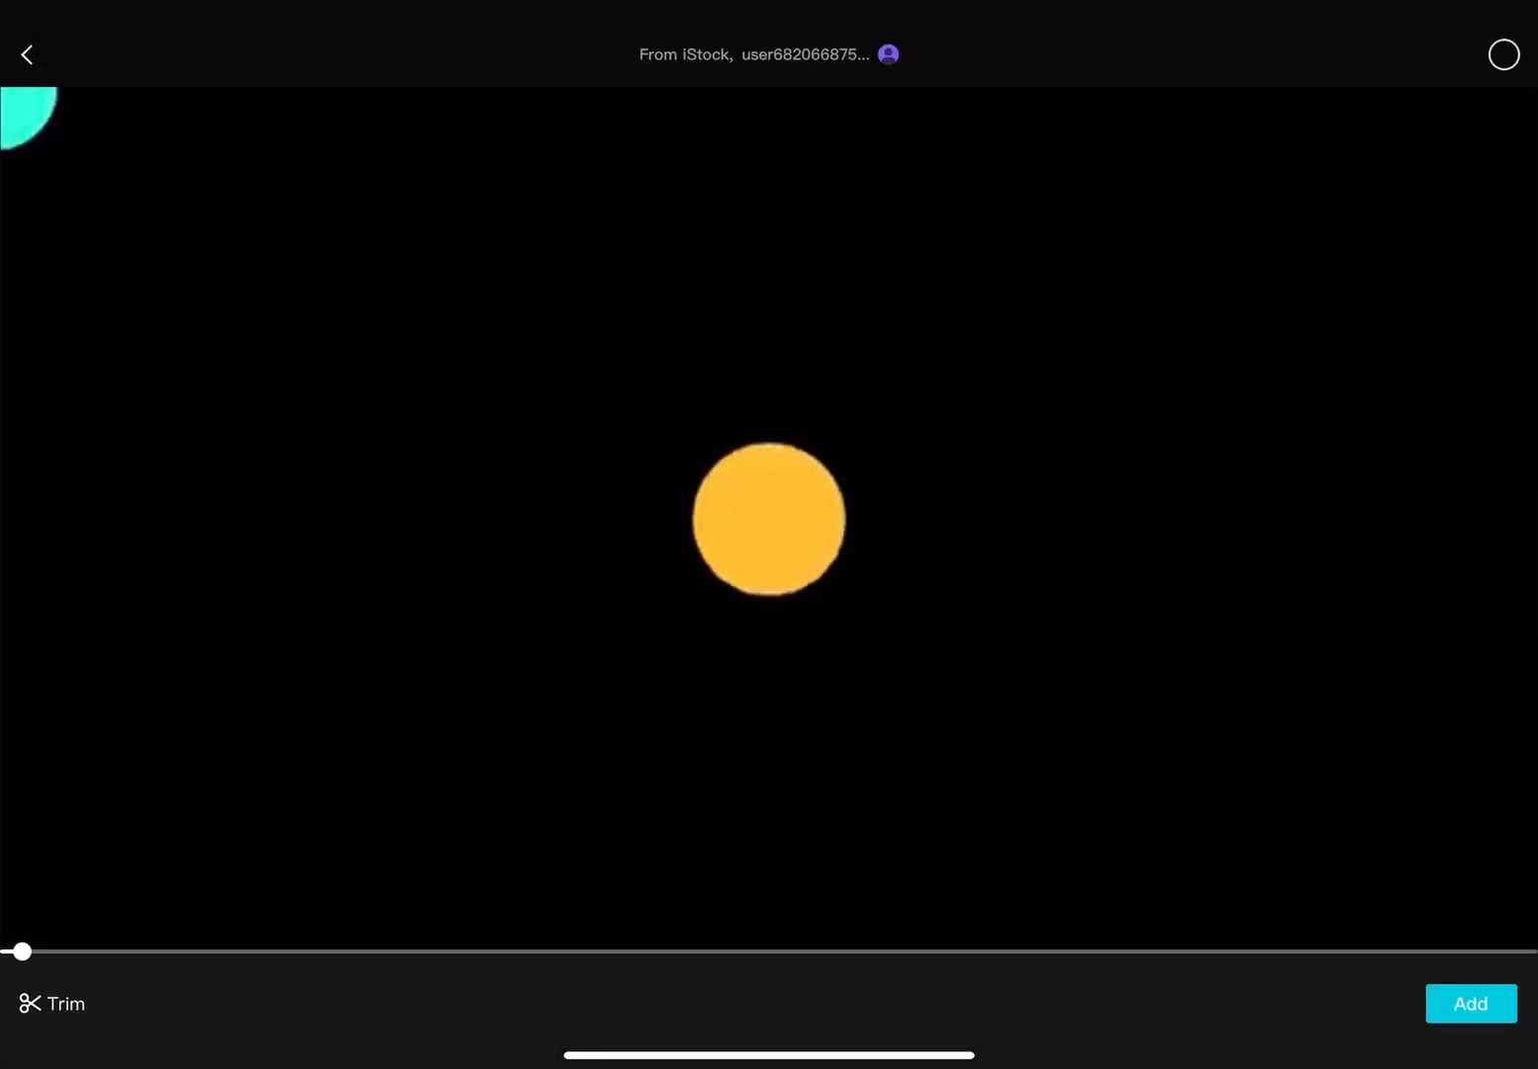
Add the iStock stock animation clip to a new CapCut project.
{"action": "left_click", "coordinate": [1470, 1003]}
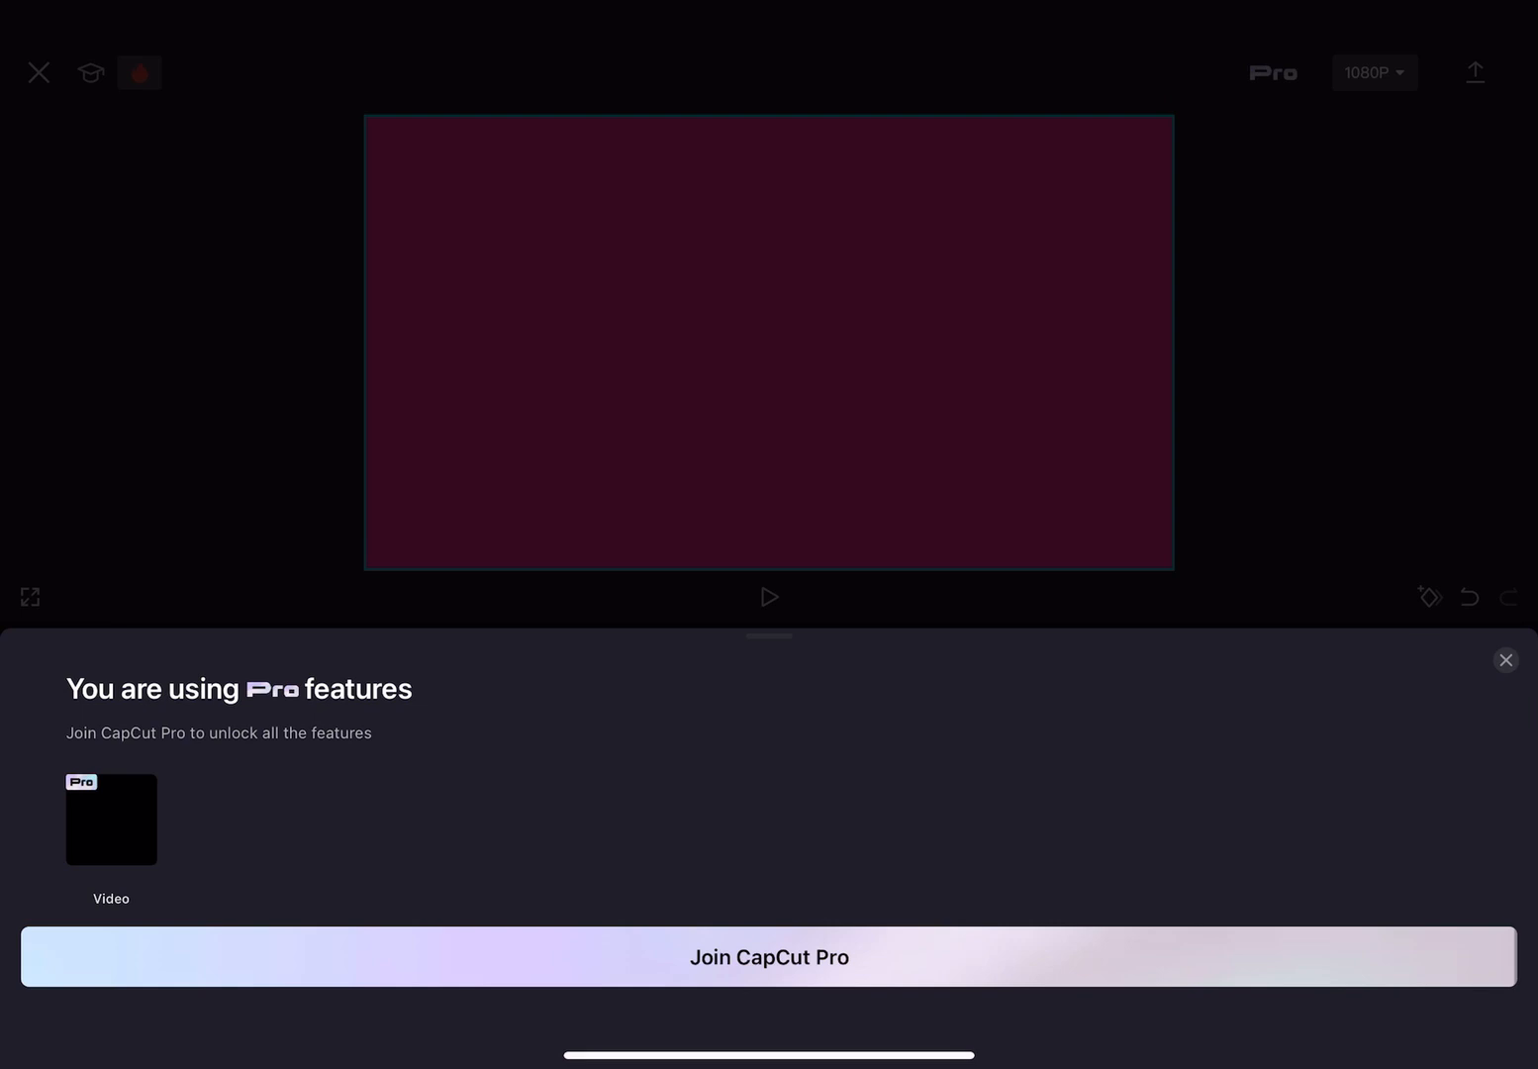
Close the 'You are using Pro features' notice to reveal the timeline.
{"action": "left_click", "coordinate": [1505, 660]}
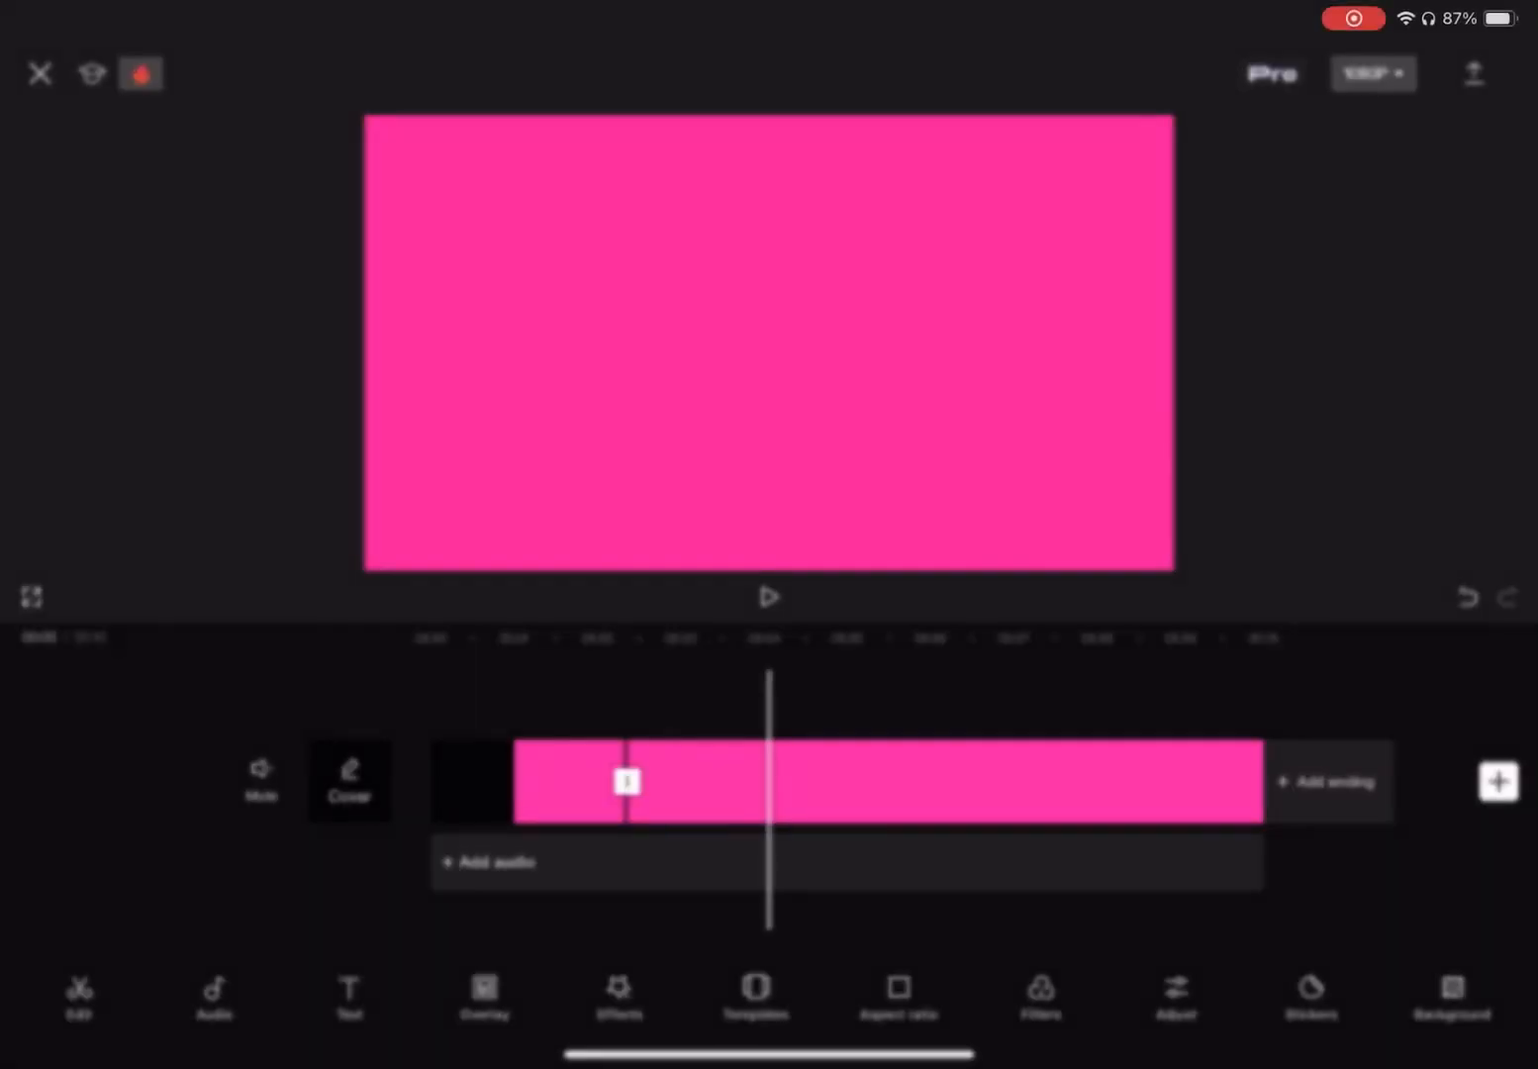
Play back the eight-second project preview with the screen recording.
{"action": "left_click", "coordinate": [1498, 781]}
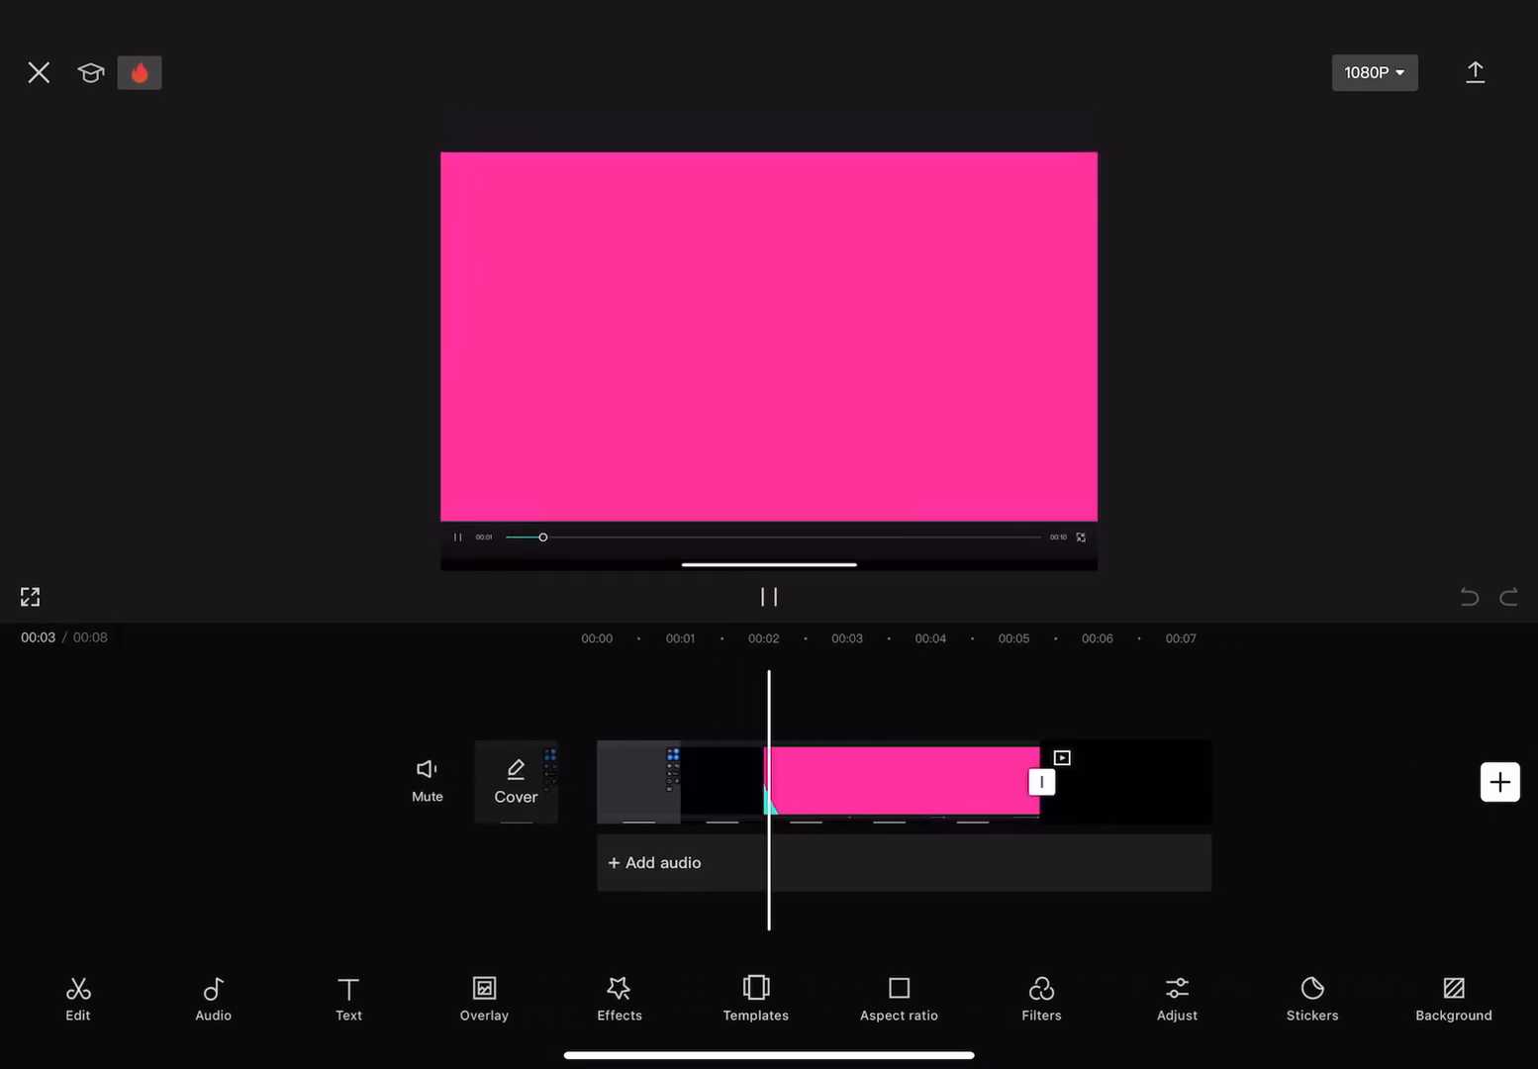
Crop the player control bar off the screen recording clip and preview the result.
{"action": "left_click", "coordinate": [767, 596]}
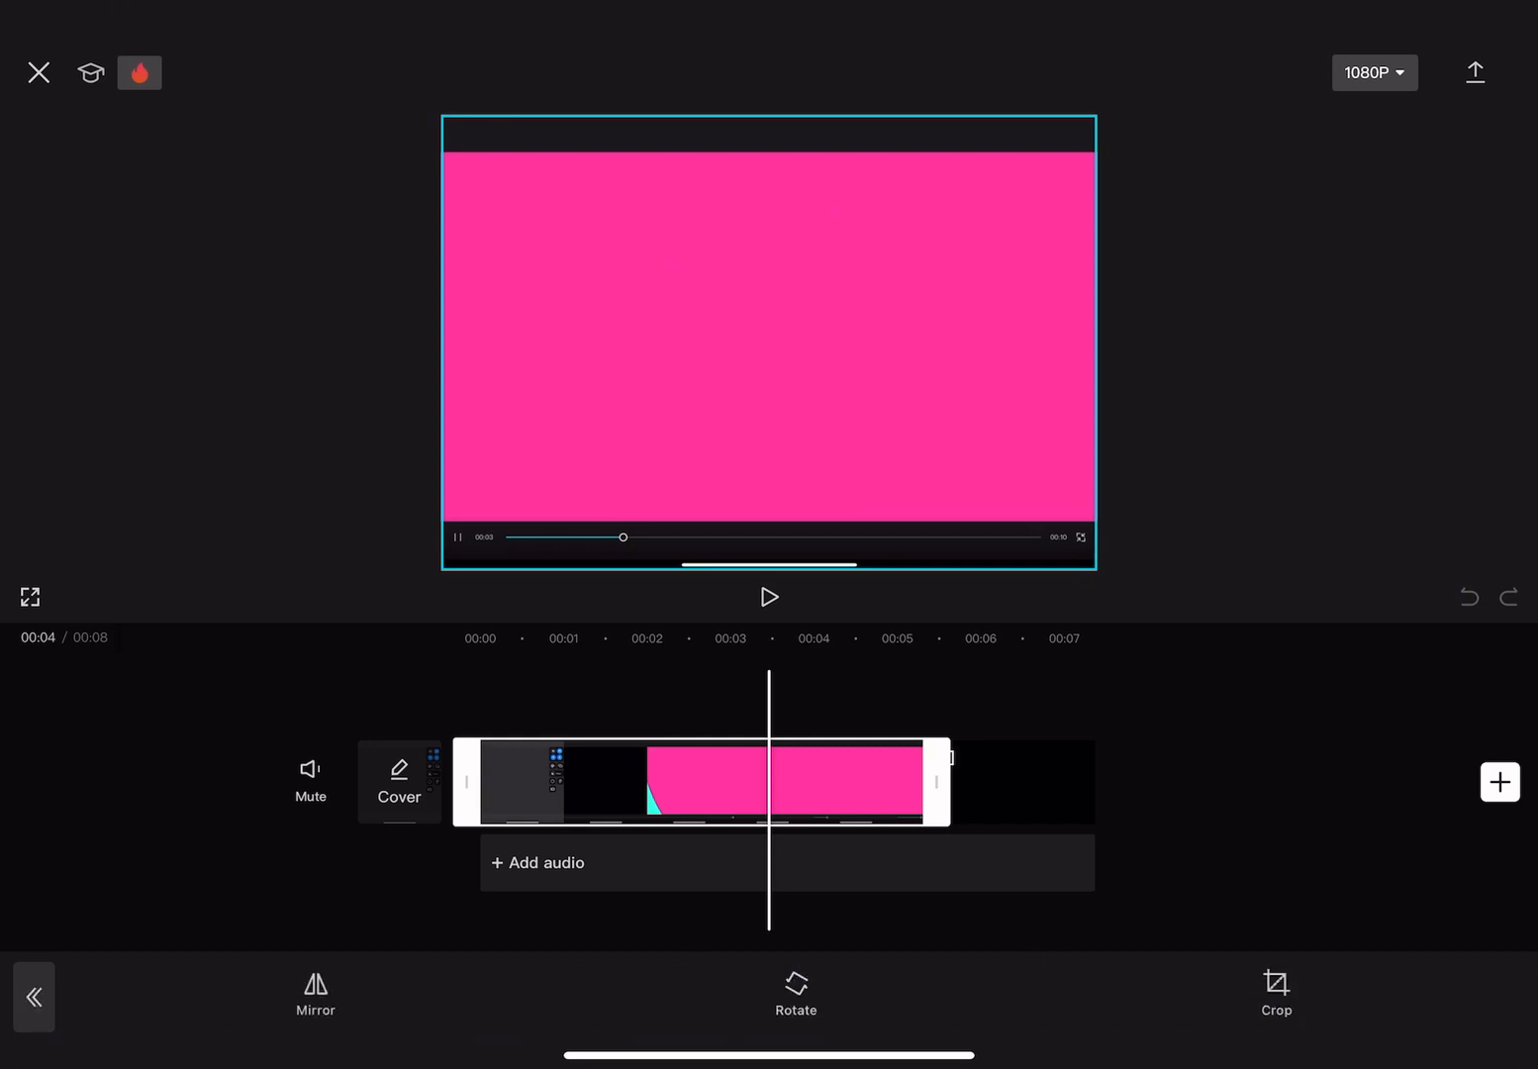
{"action": "left_click", "coordinate": [1275, 995]}
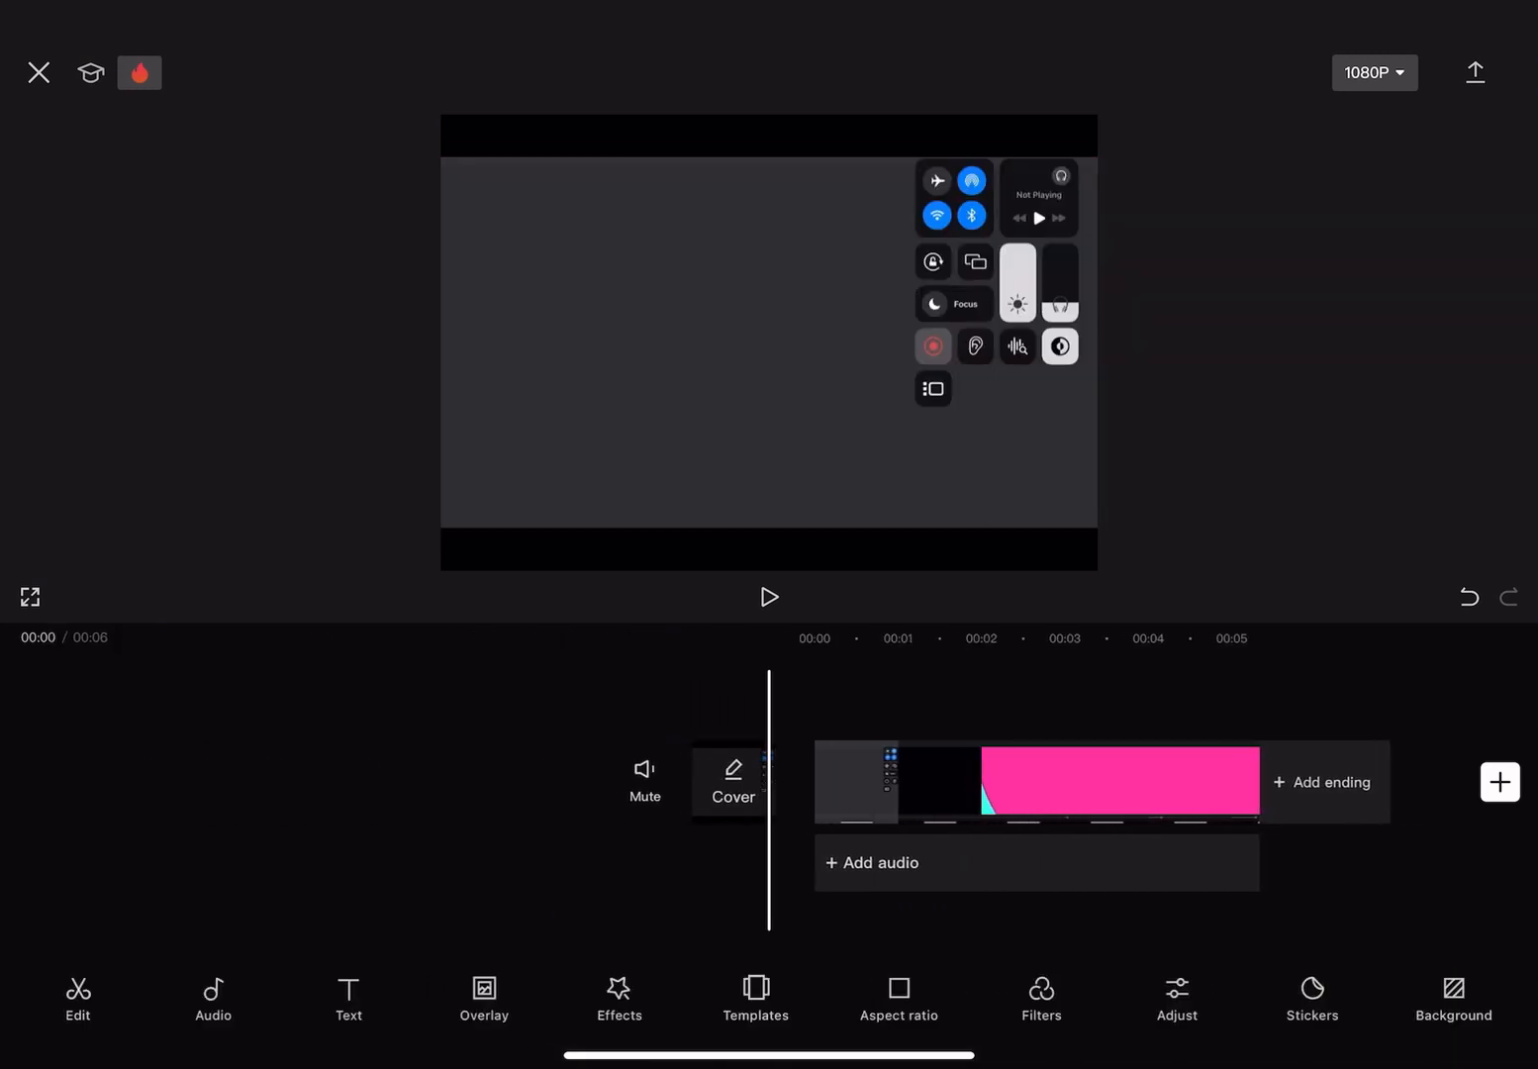
{"action": "left_click", "coordinate": [769, 597]}
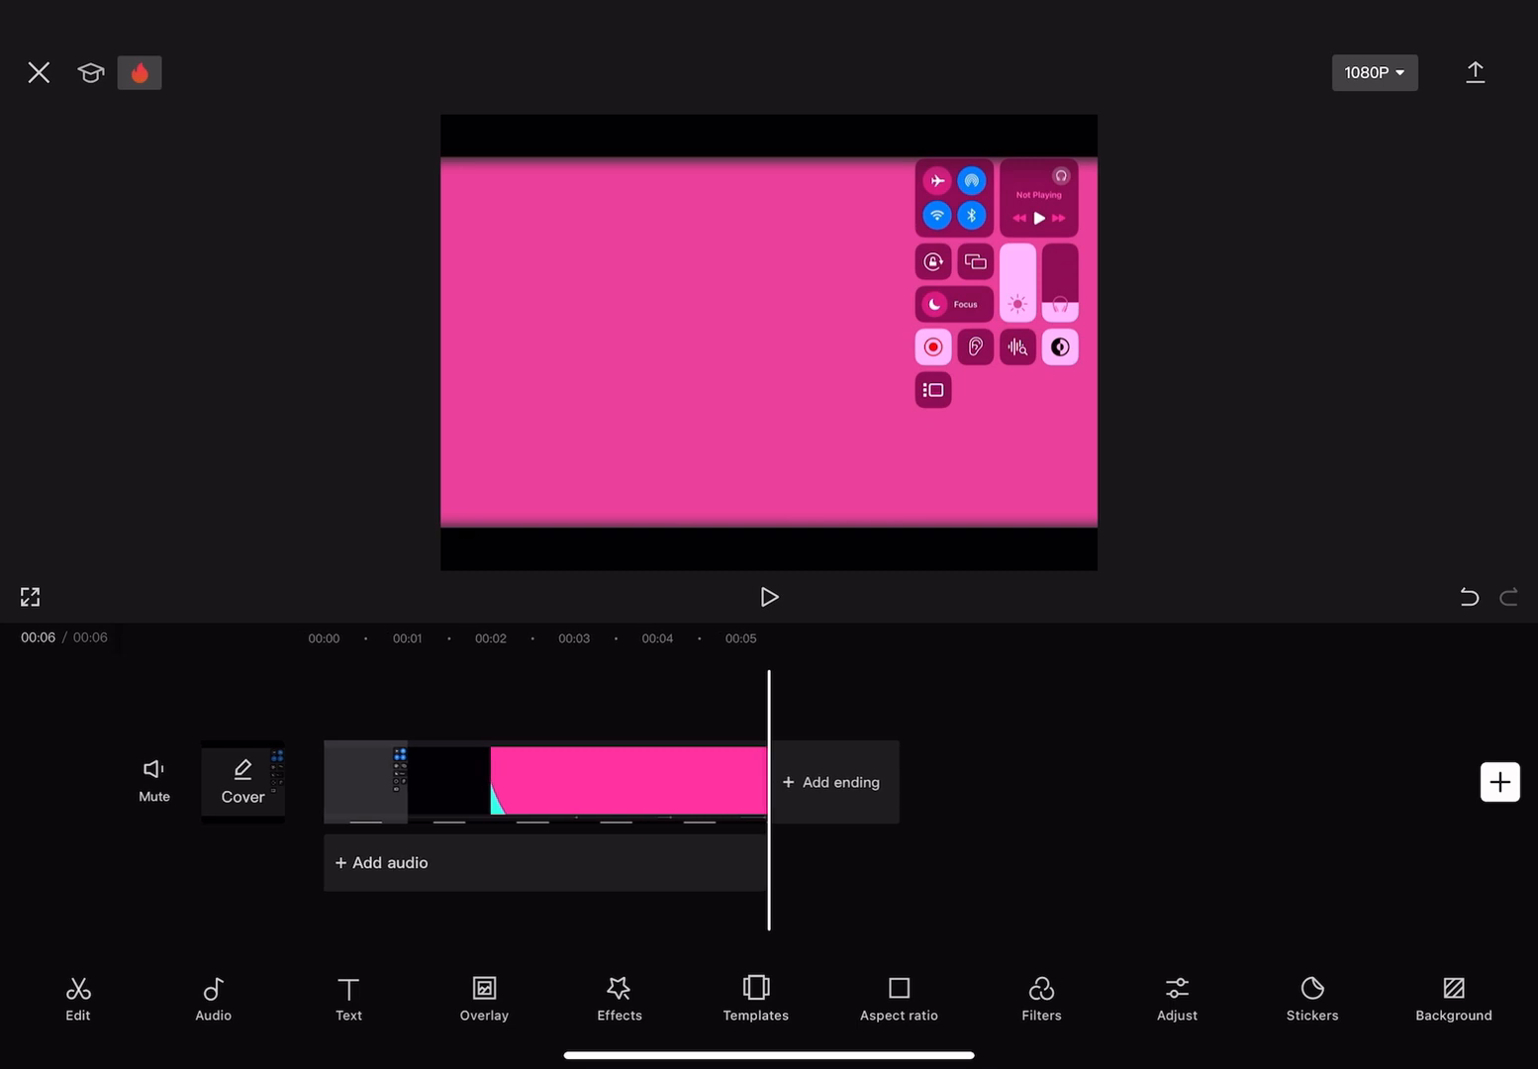